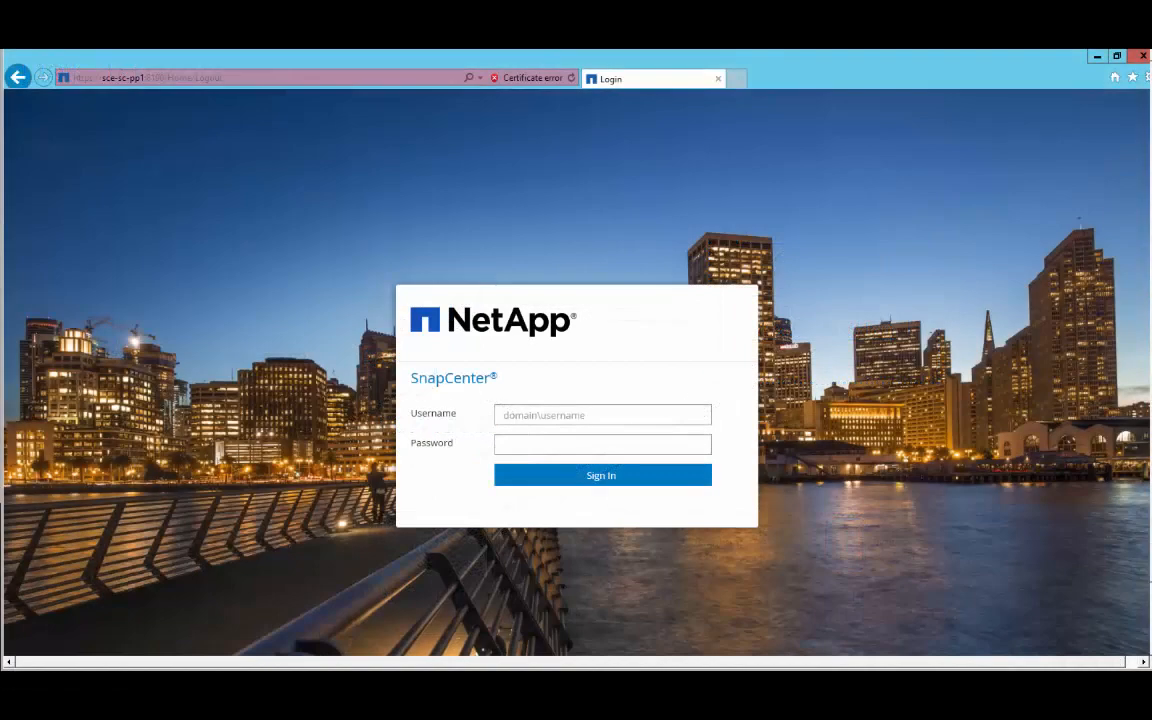
Step: Sign in to SnapCenter as scesv\pp_admin
{"action": "type", "text": "scesv\\pp_admin"}
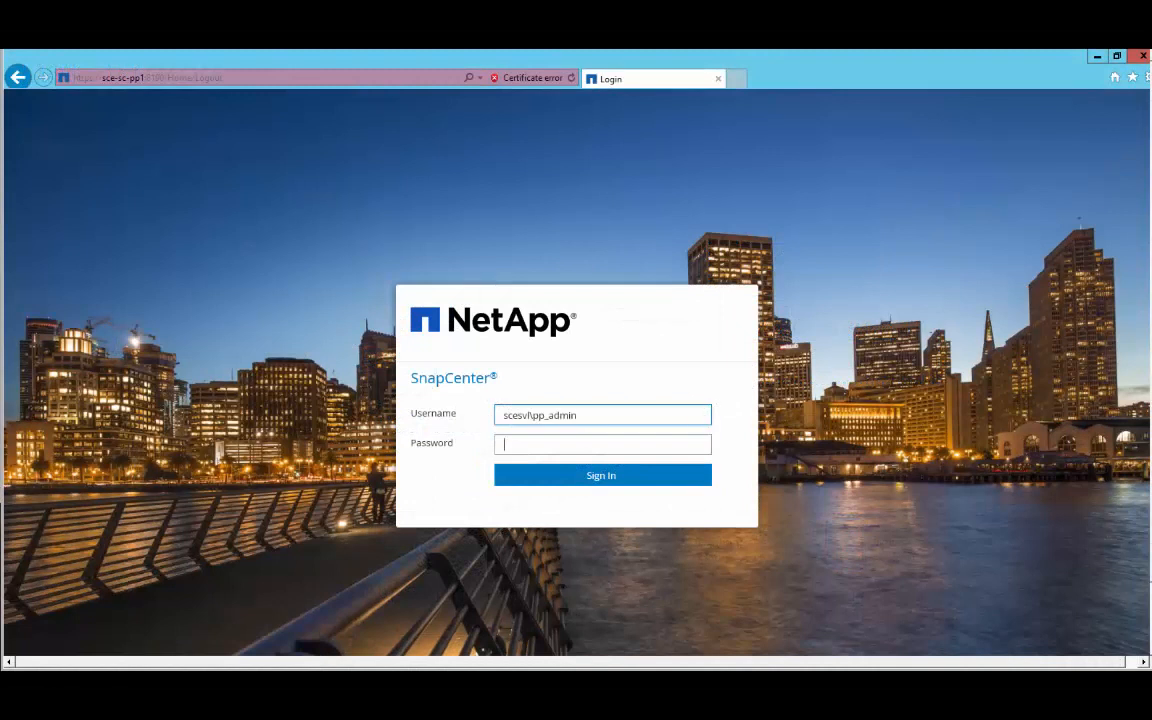
{"action": "left_click", "coordinate": [600, 476]}
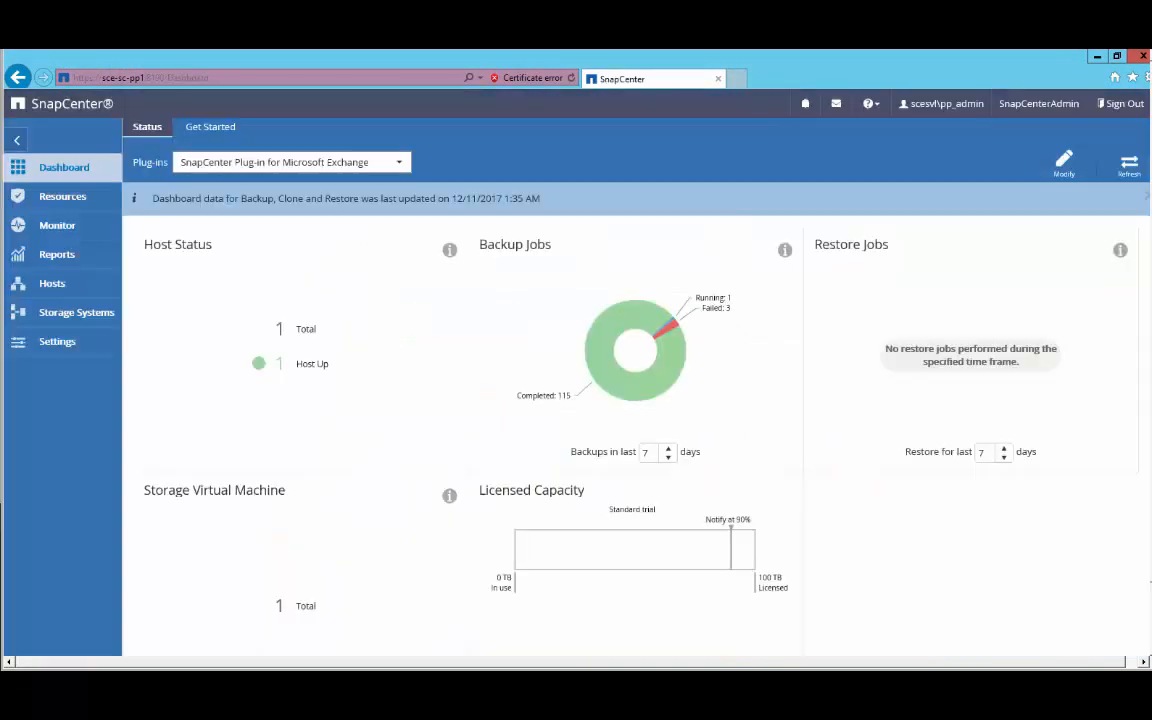
Step: Show the Get Started guide beside the dashboard with the Restore a backup task
{"action": "left_click", "coordinate": [210, 126]}
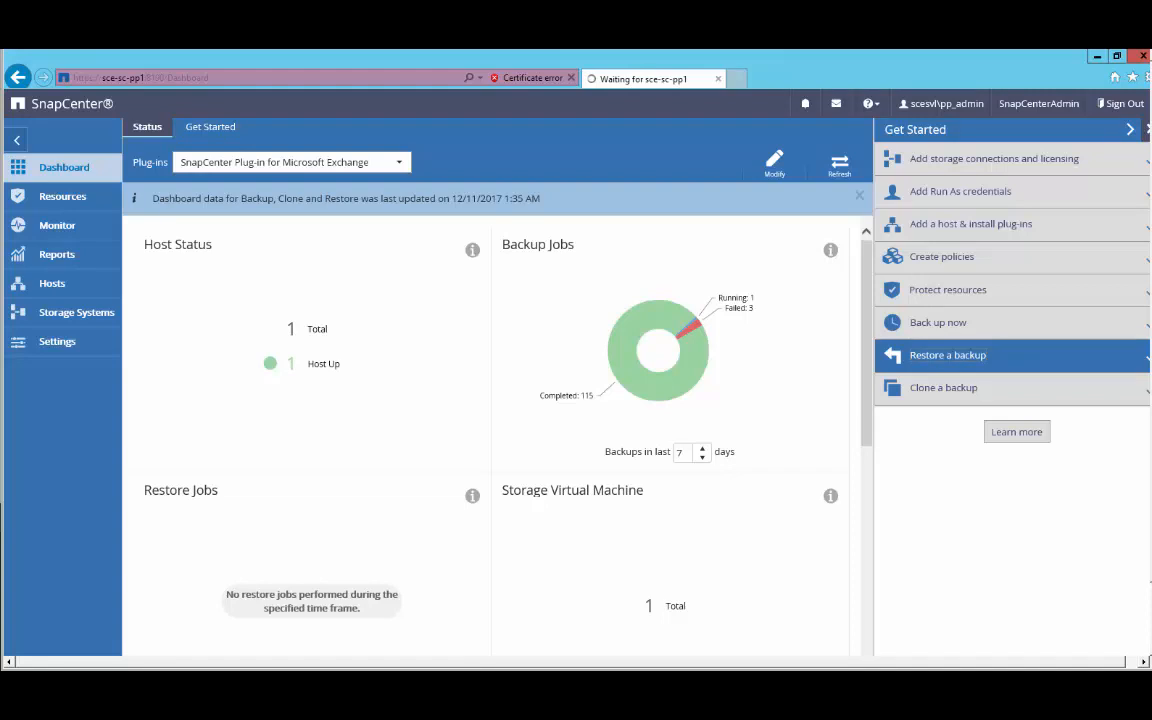
Step: View Microsoft Exchange Server resources by Database and select dag3_db1
{"action": "left_click", "coordinate": [62, 196]}
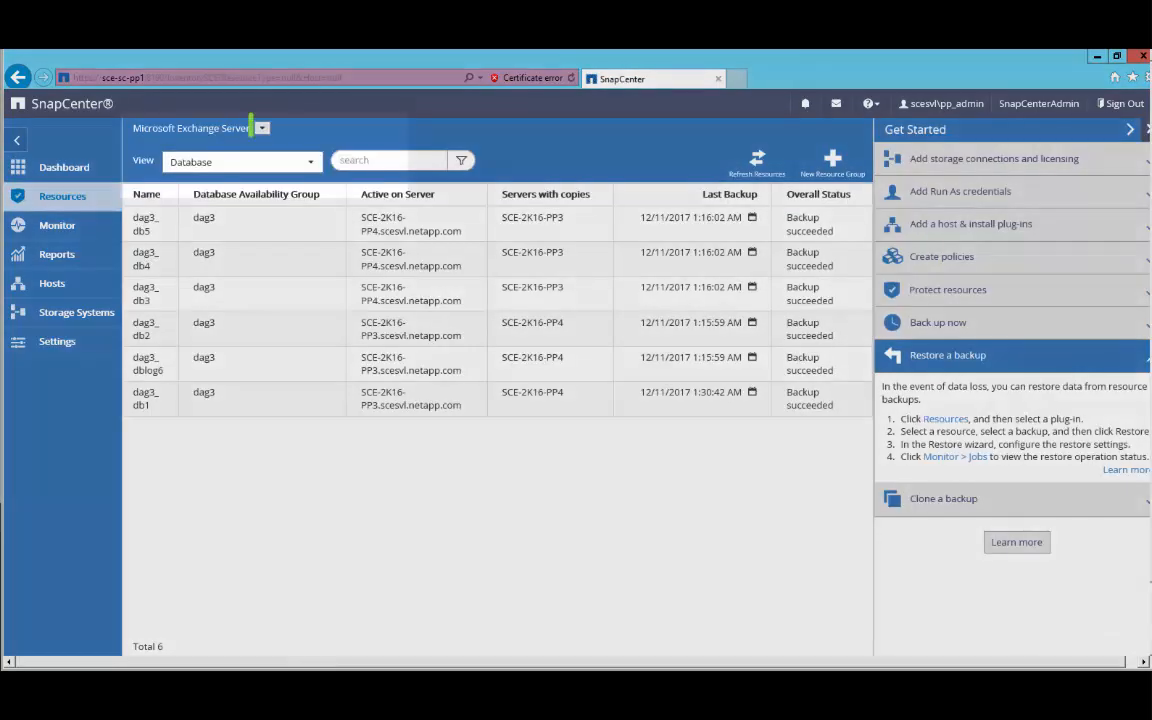
{"action": "left_click", "coordinate": [264, 128]}
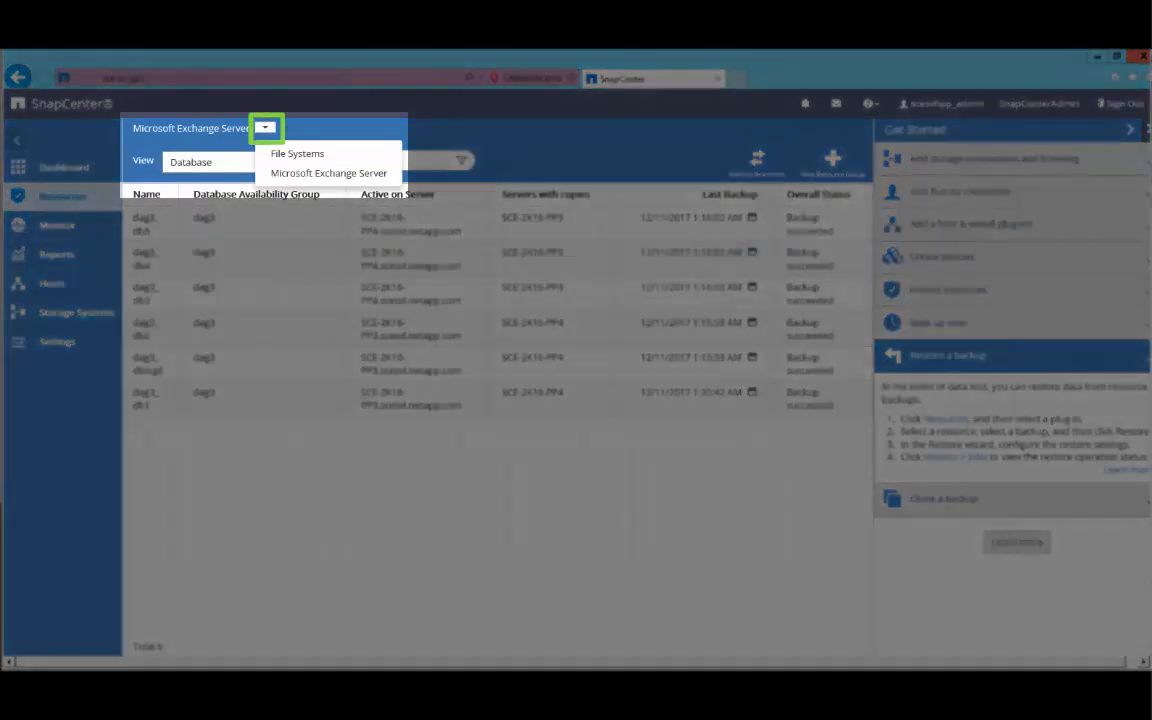
{"action": "left_click", "coordinate": [240, 160]}
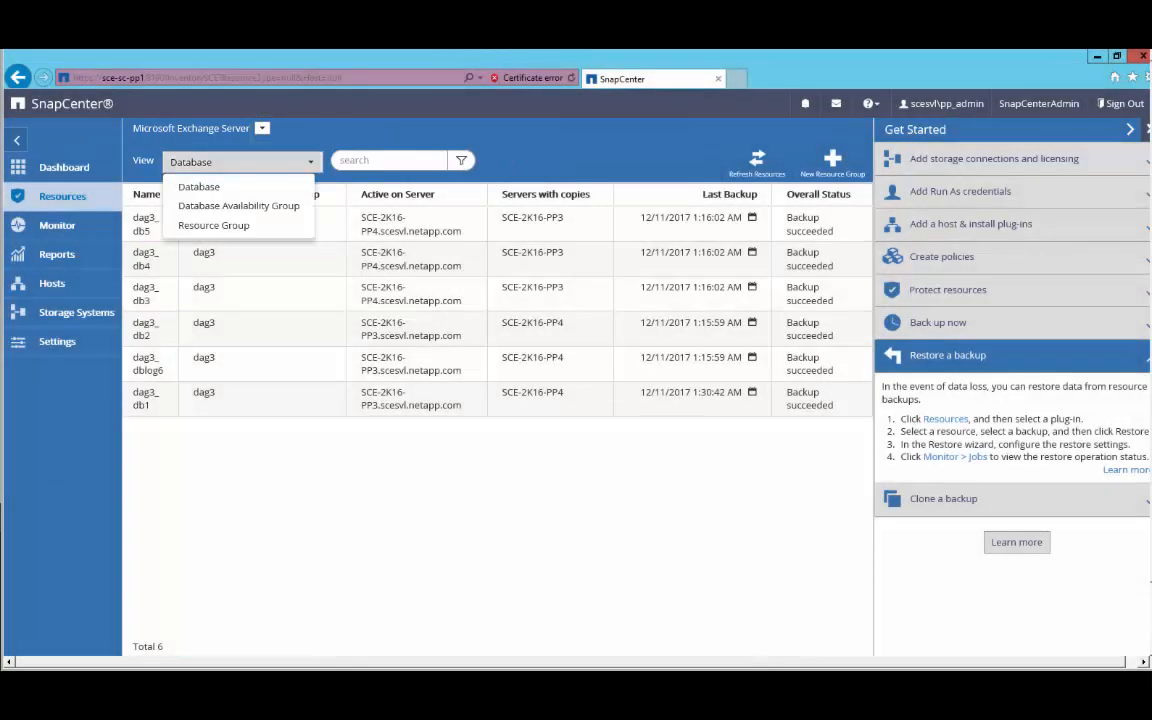
{"action": "left_click", "coordinate": [198, 186]}
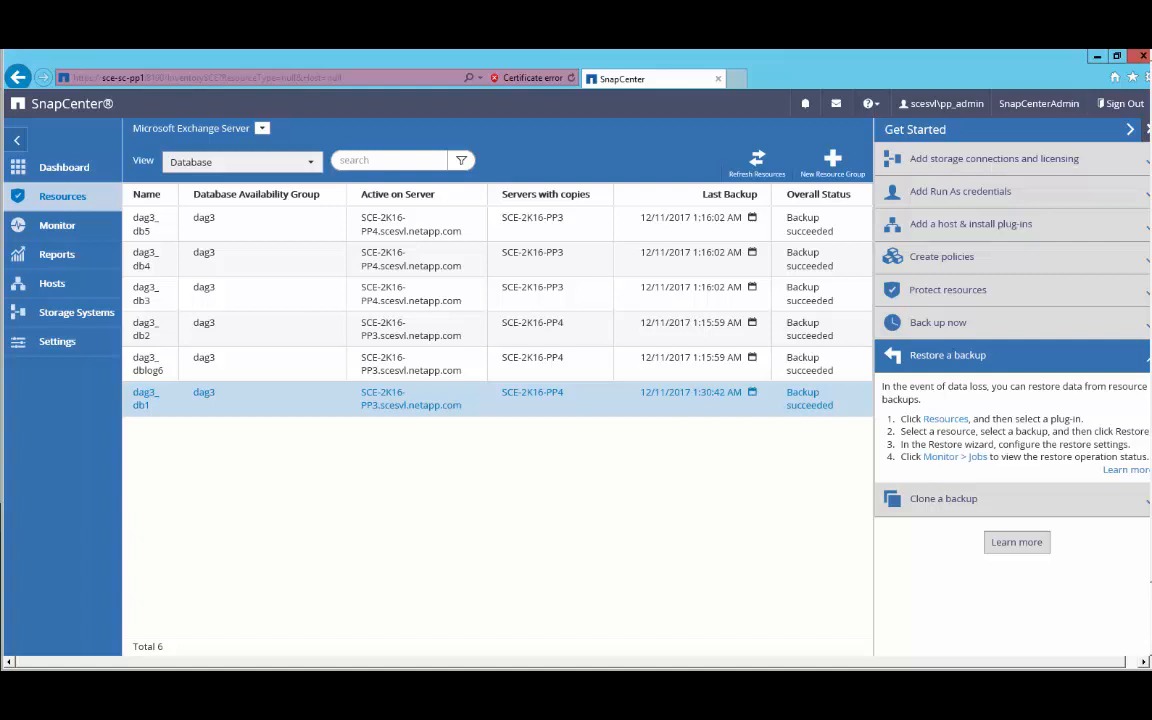
{"action": "left_click", "coordinate": [140, 398]}
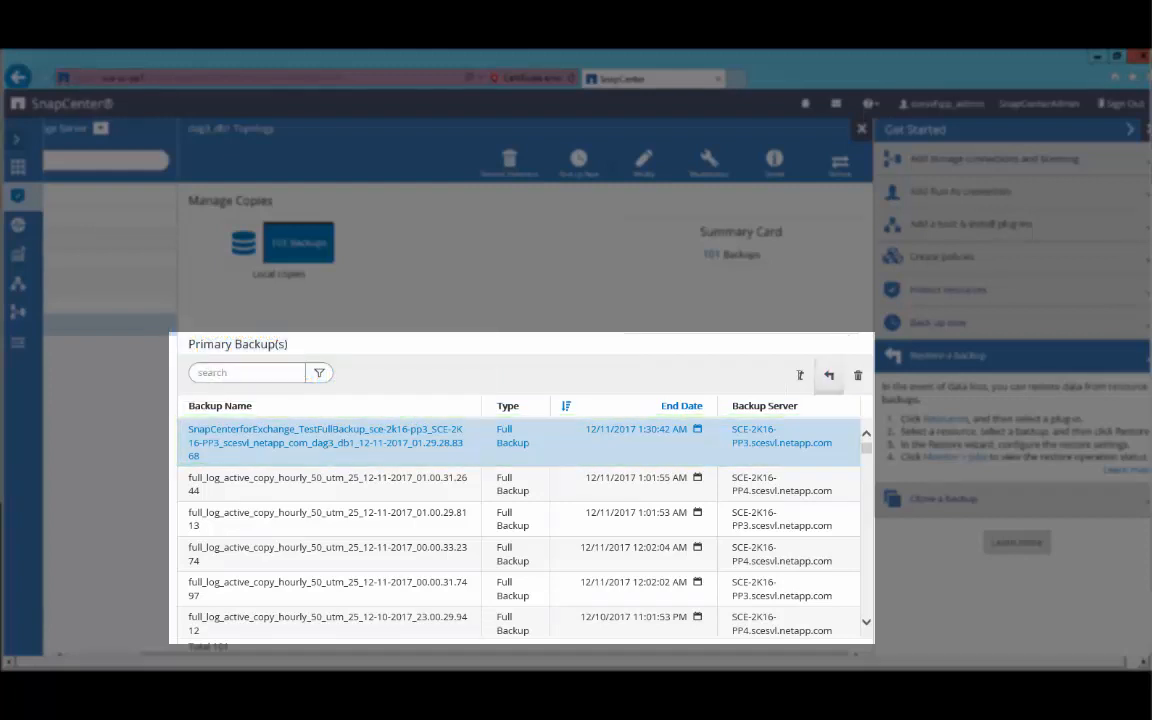
{"action": "mouse_move", "coordinate": [828, 376]}
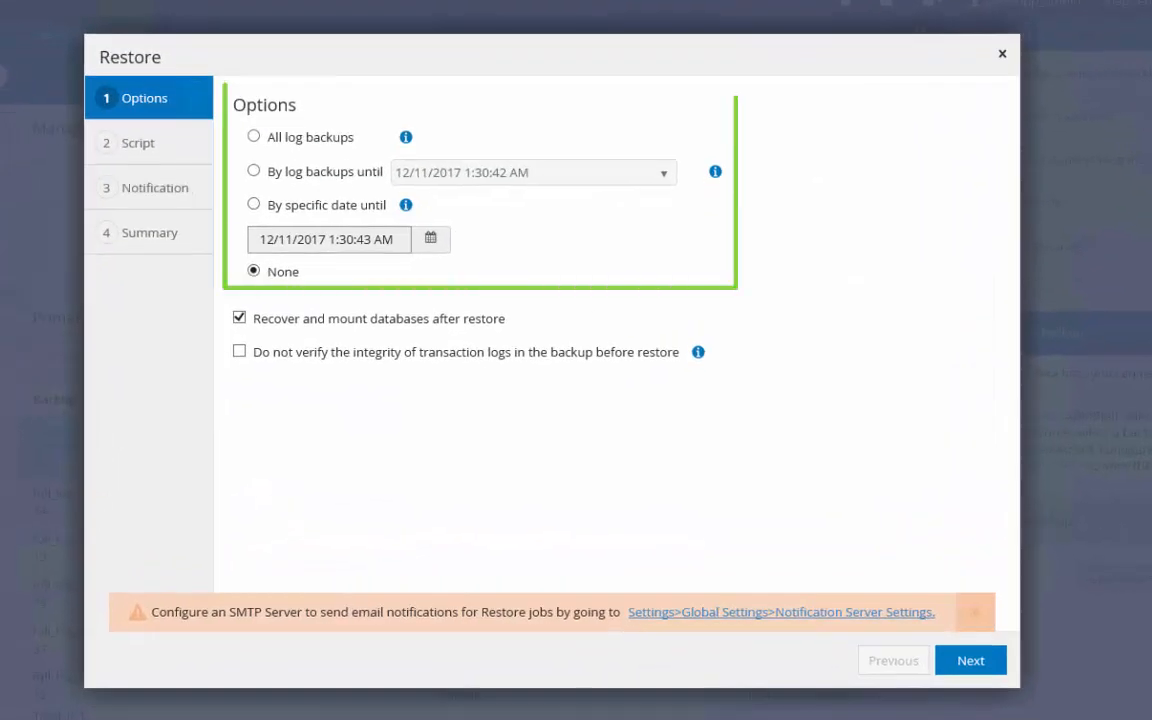
Step: Restore with All log backups, recover and mount, no email notification, reaching the Summary
{"action": "left_click", "coordinate": [252, 136]}
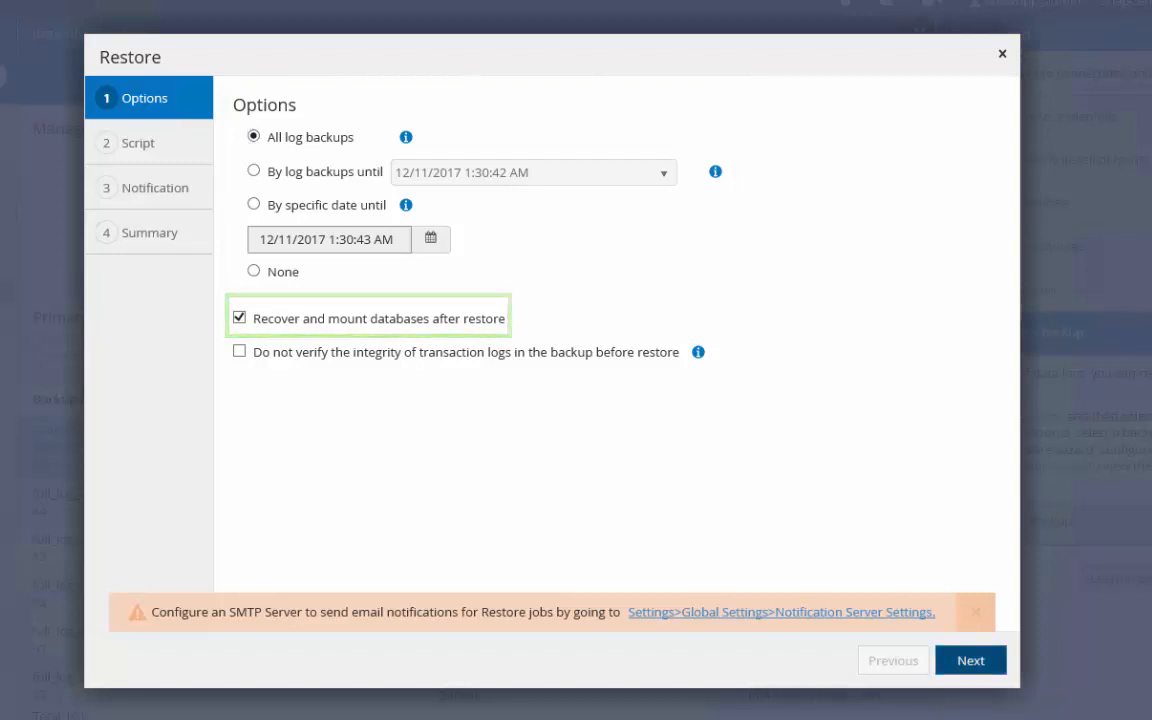
{"action": "left_click", "coordinate": [968, 660]}
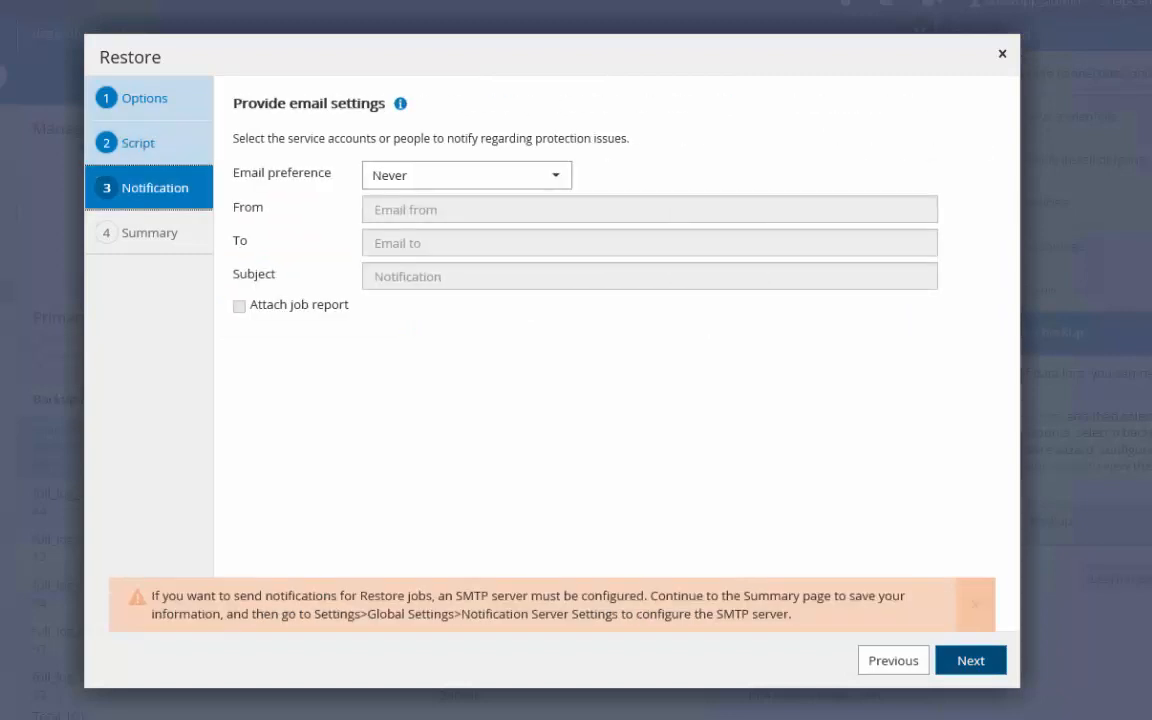
{"action": "left_click", "coordinate": [968, 660]}
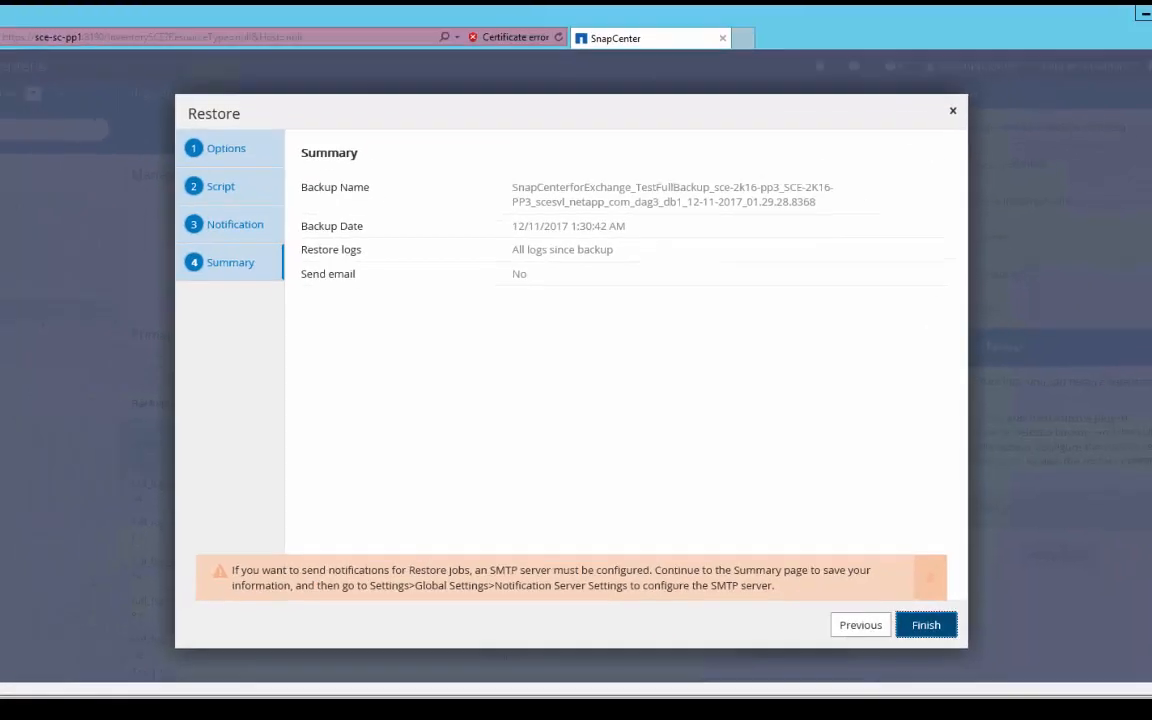
Step: Finish the dag3_db1 restore, review its job details, and confirm it shows Completed
{"action": "left_click", "coordinate": [924, 624]}
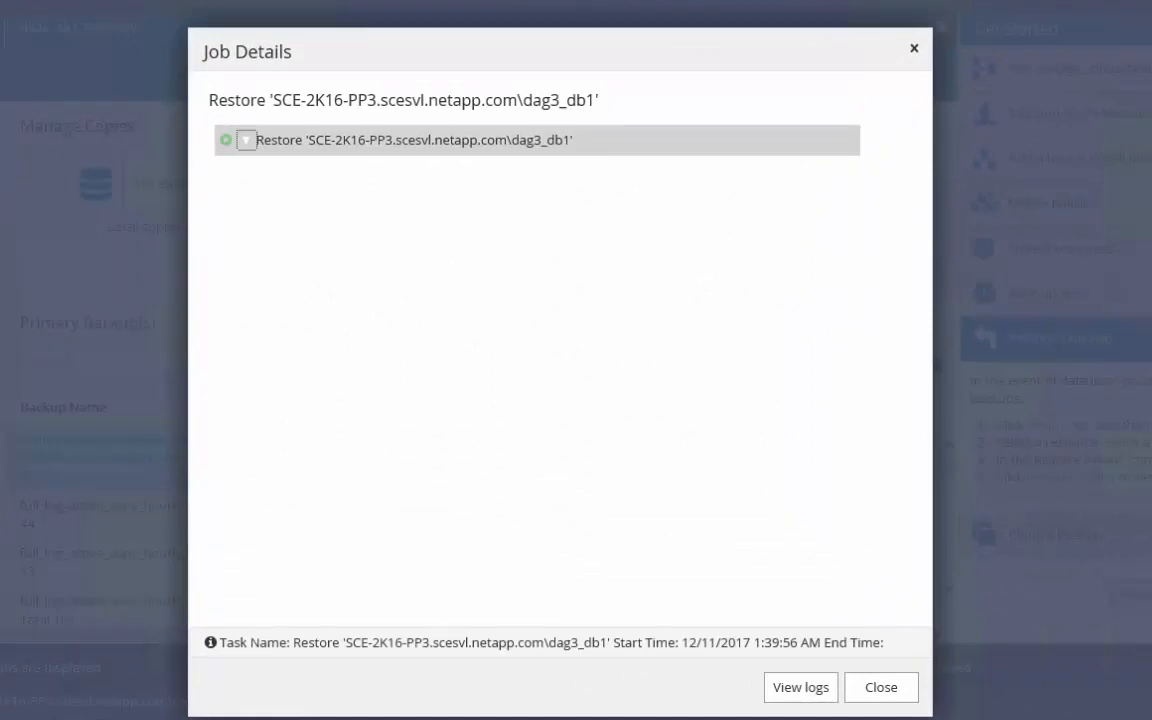
{"action": "left_click", "coordinate": [248, 140]}
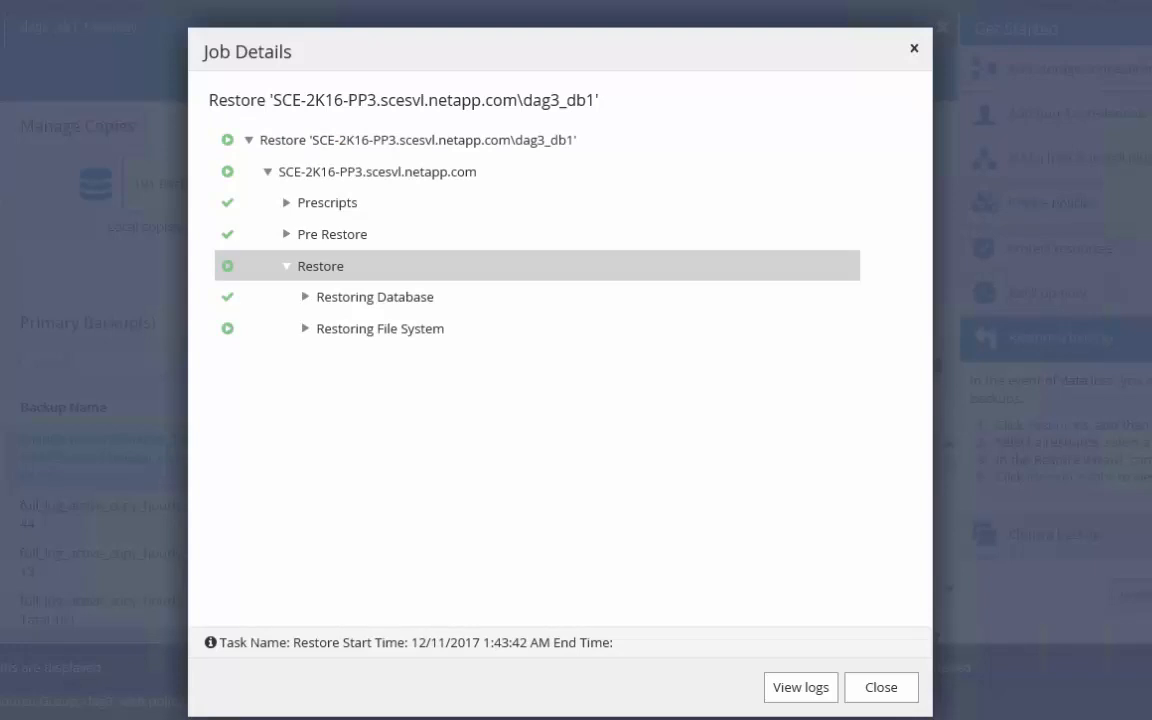
{"action": "left_click", "coordinate": [880, 688]}
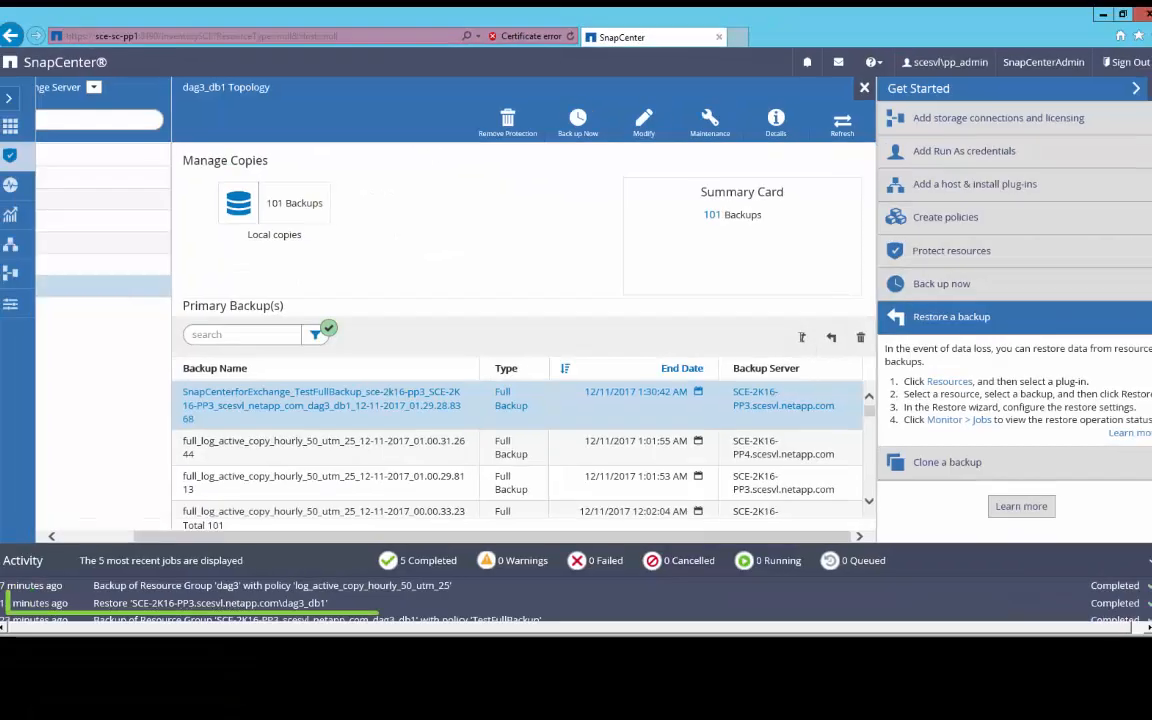